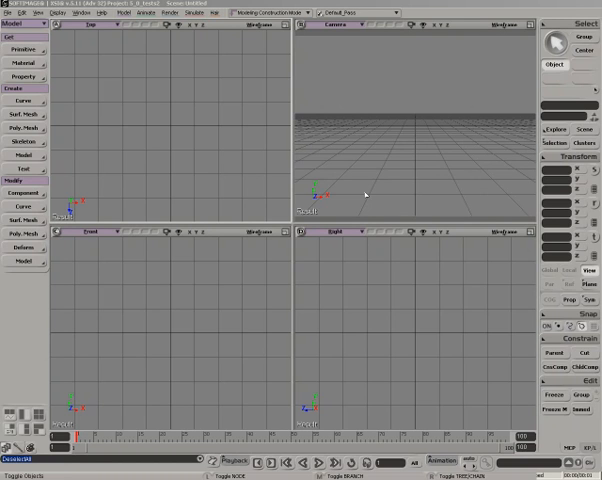
mouse_move(354, 188)
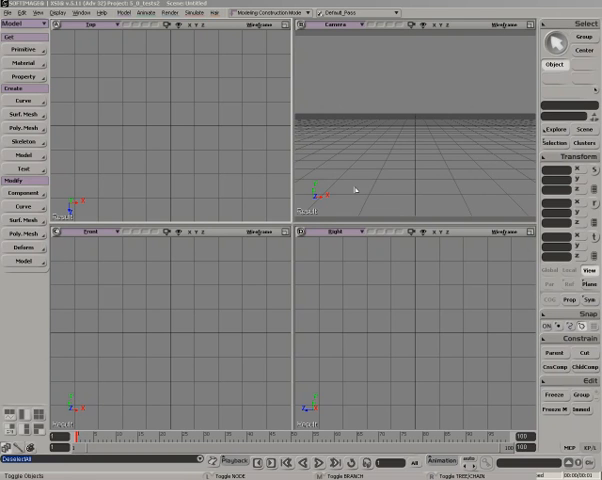
mouse_move(362, 188)
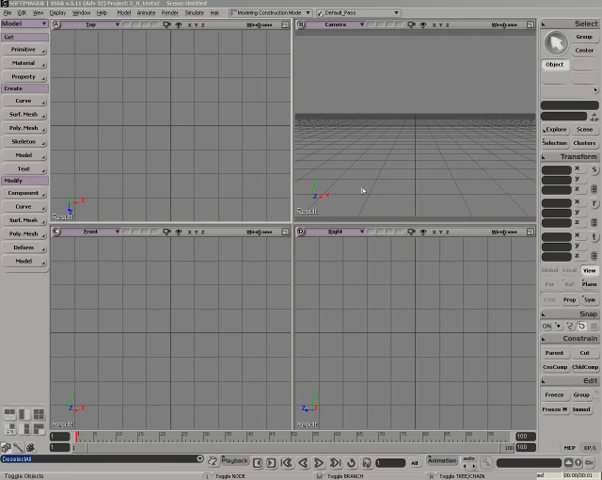
mouse_move(60, 76)
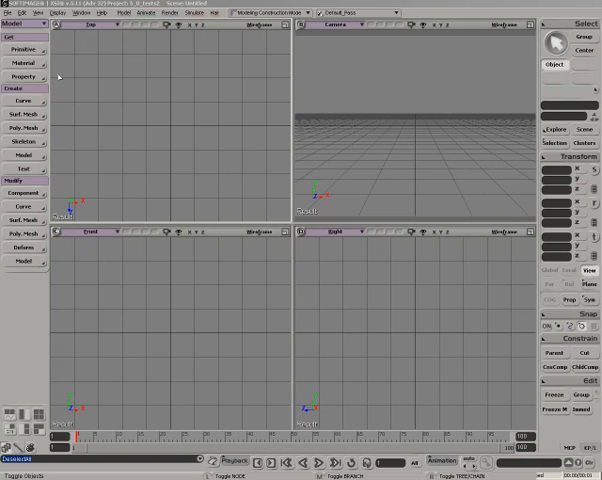
Dismiss the property list and create a polygon mesh sphere via Get > Primitive
left_click(22, 76)
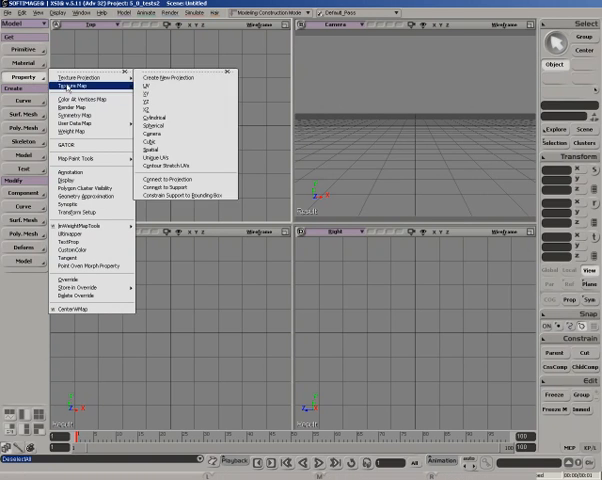
mouse_move(72, 232)
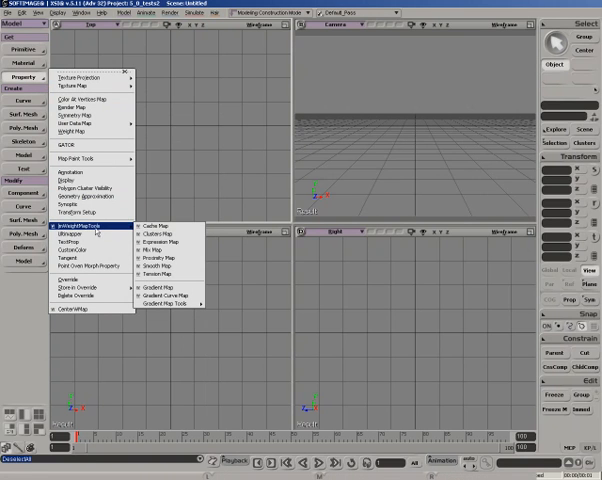
mouse_move(170, 256)
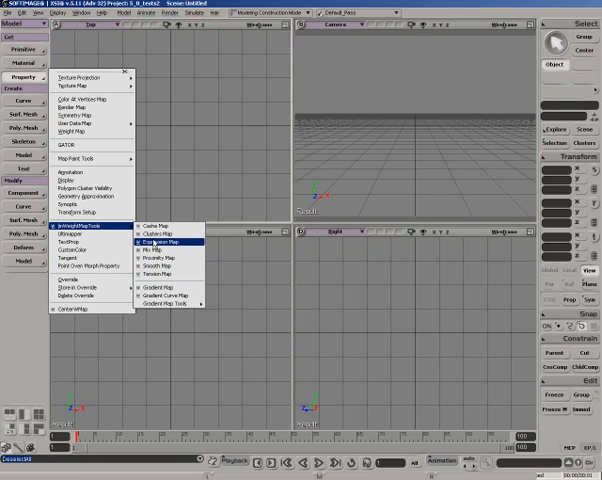
mouse_move(164, 258)
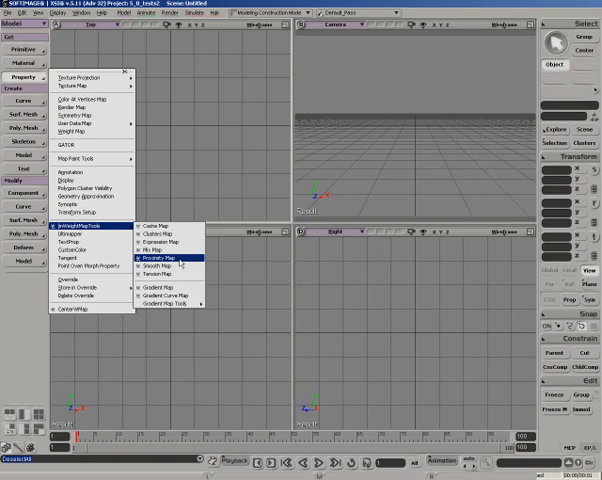
left_click(164, 258)
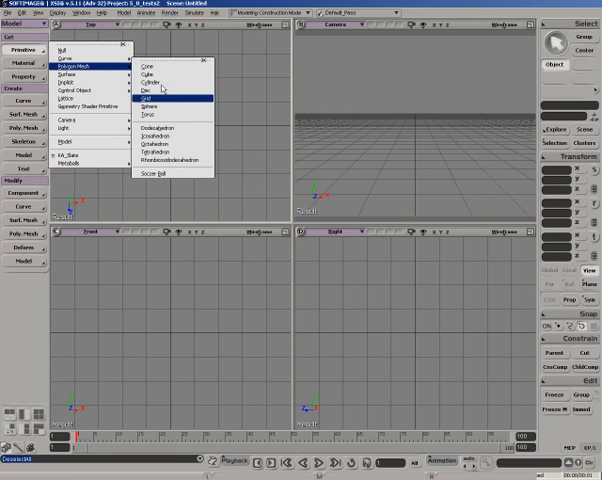
left_click(150, 108)
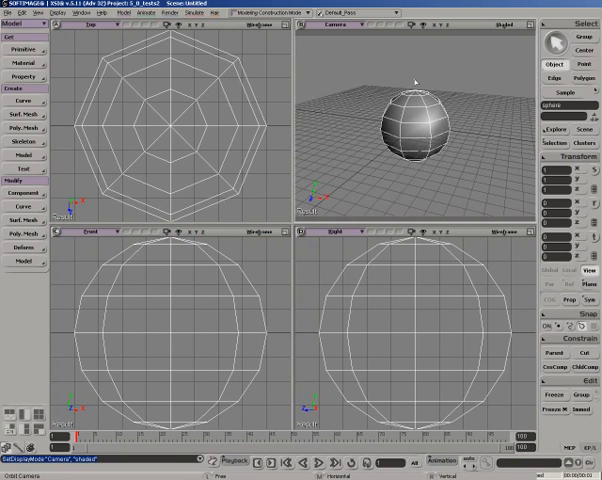
Add a Proximity Map weight map to the sphere from the Property menu
left_click(20, 76)
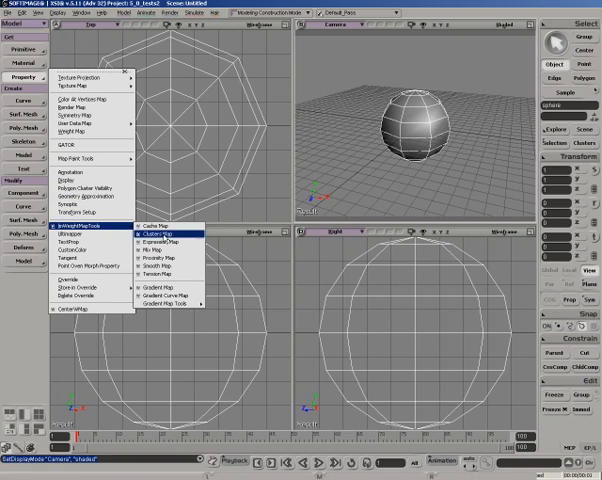
left_click(150, 232)
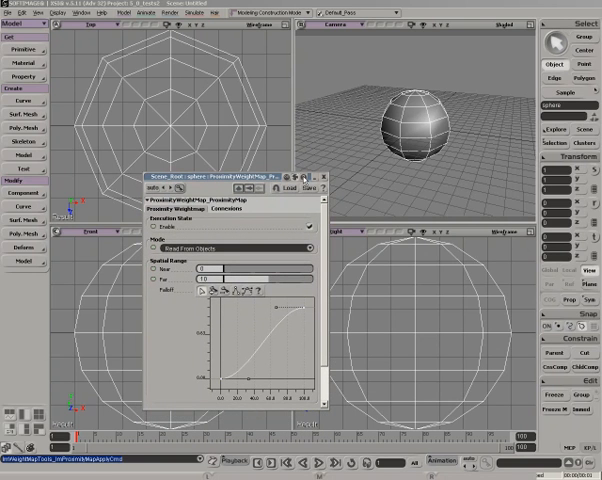
Set the null as proximity object with range and falloff, then close the editor
left_click(18, 62)
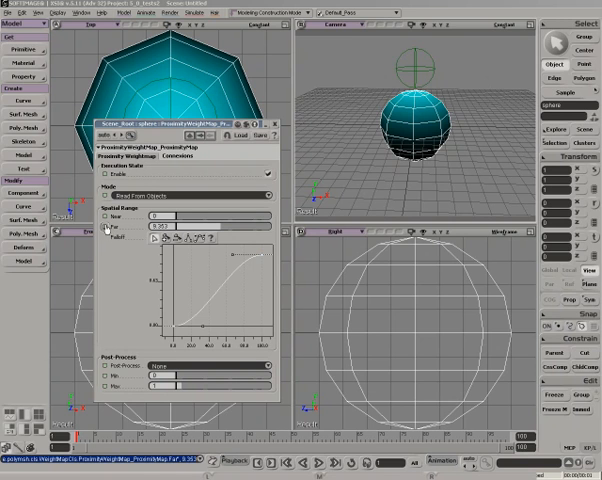
left_click(160, 224)
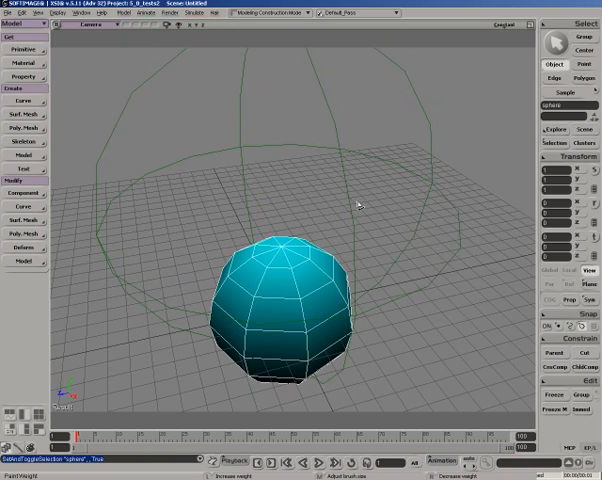
mouse_move(354, 188)
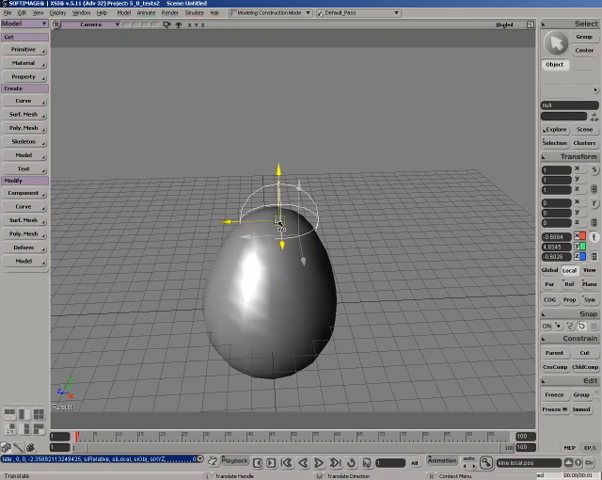
Translate the null sideways so the push bulge follows it
left_click_drag(280, 224, 180, 260)
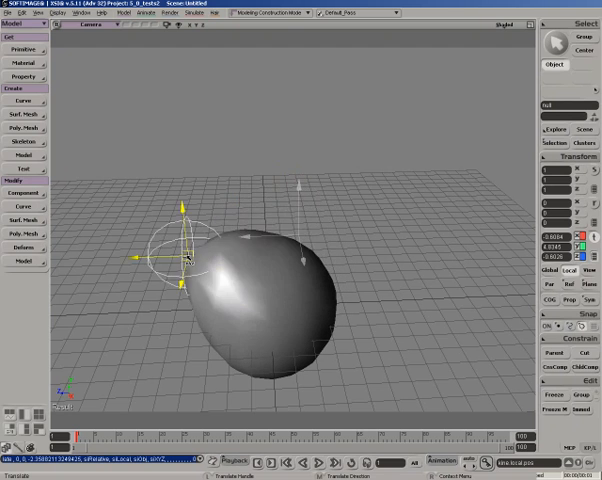